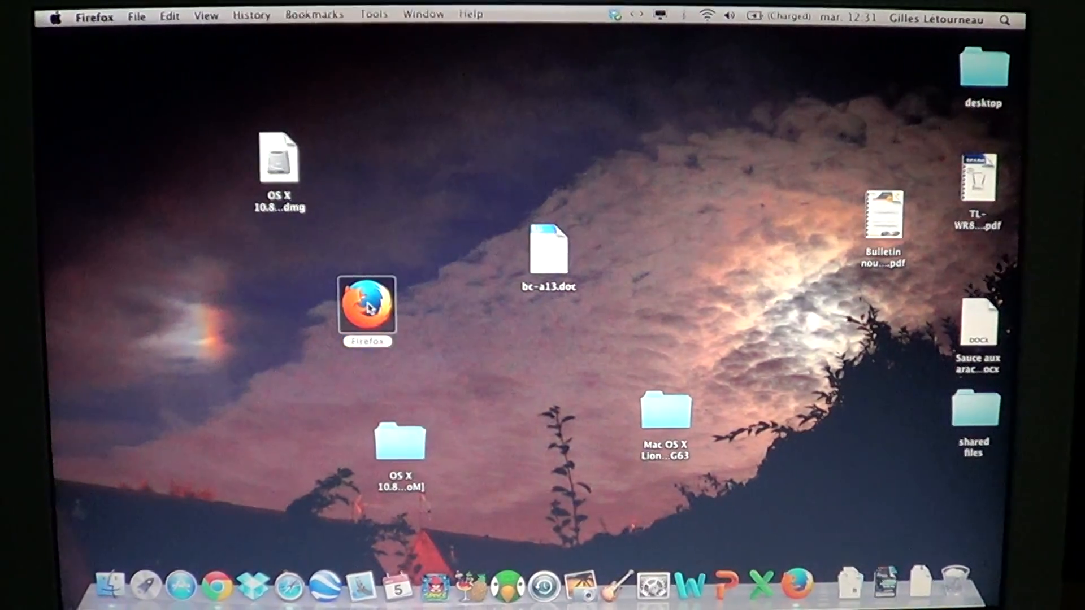
Step: Launch Firefox from its desktop icon, opening the LaPresse.ca news homepage
{"action": "double_click", "coordinate": [368, 308]}
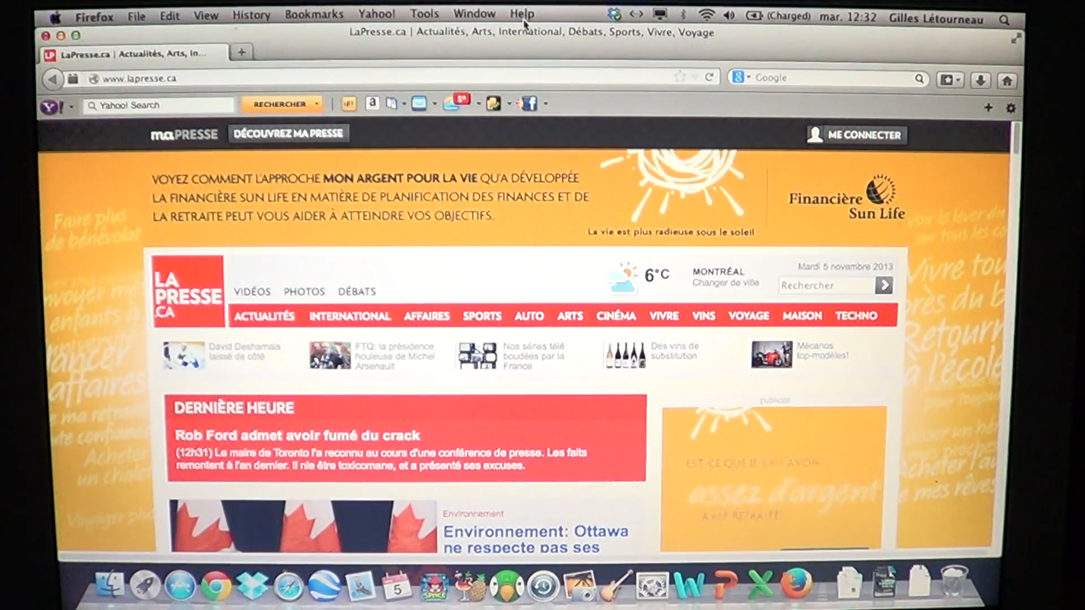
Step: Choose Help > Troubleshooting Information to show application basics and extensions
{"action": "left_click", "coordinate": [522, 13]}
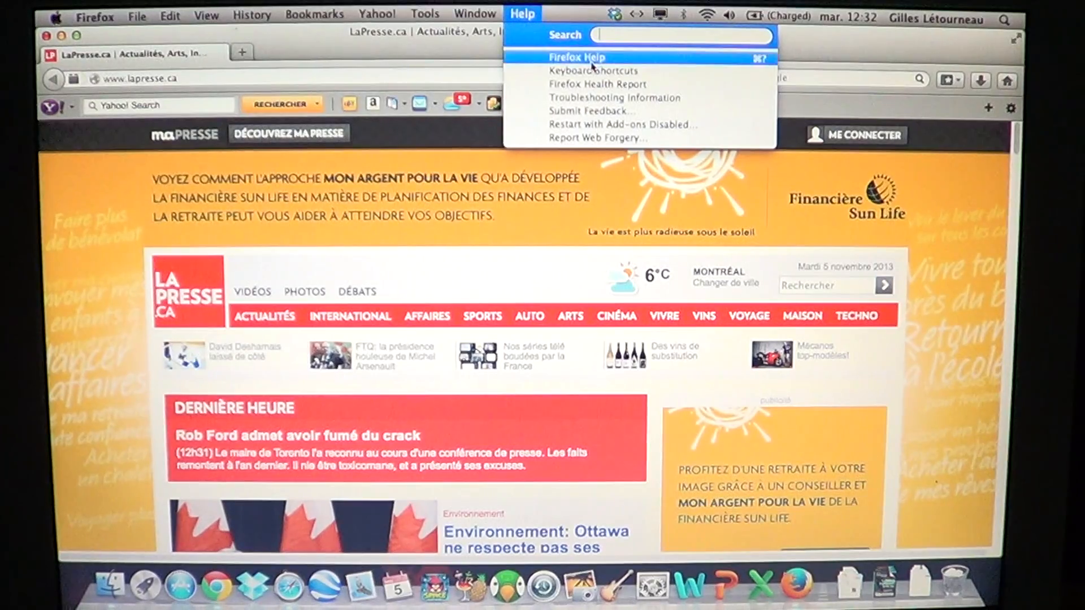
{"action": "mouse_move", "coordinate": [615, 97]}
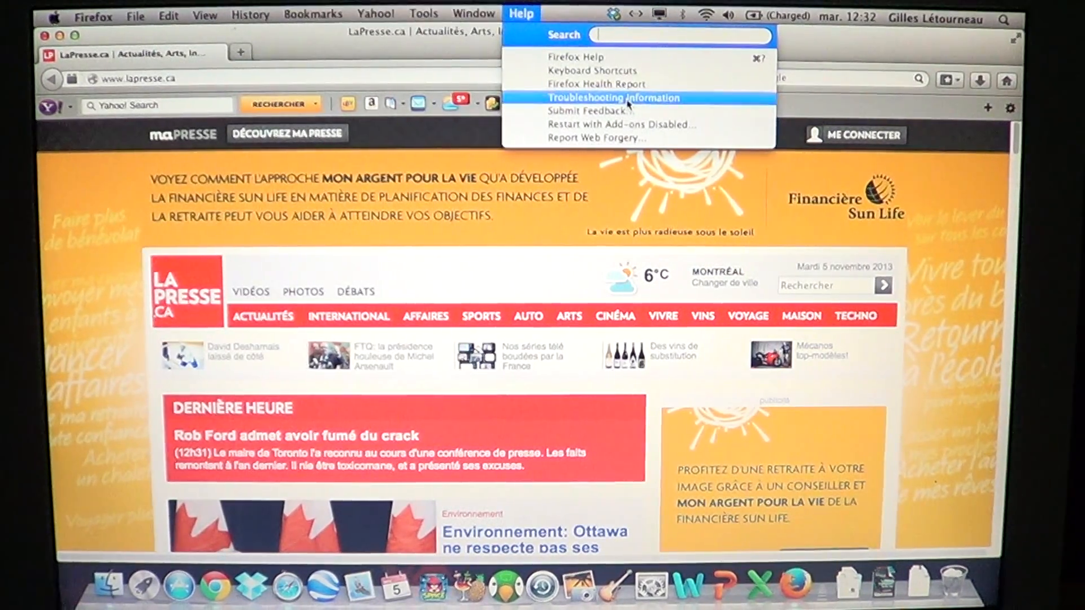
{"action": "left_click", "coordinate": [613, 98]}
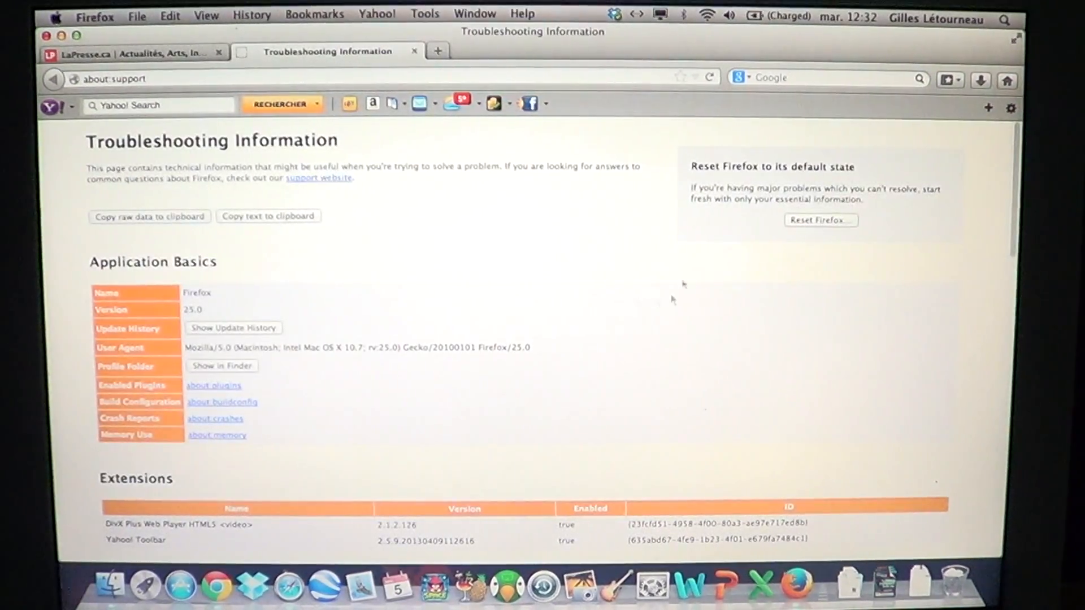
{"action": "mouse_move", "coordinate": [908, 244]}
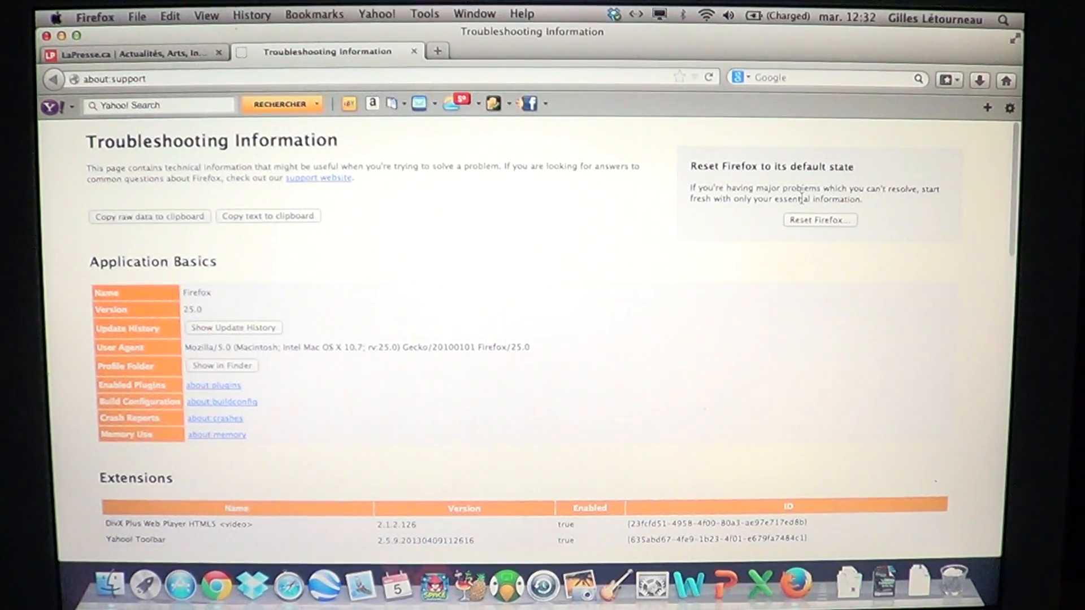
Step: Start 'Reset Firefox…' from the 'Reset Firefox to its default state' box
{"action": "left_click", "coordinate": [820, 219]}
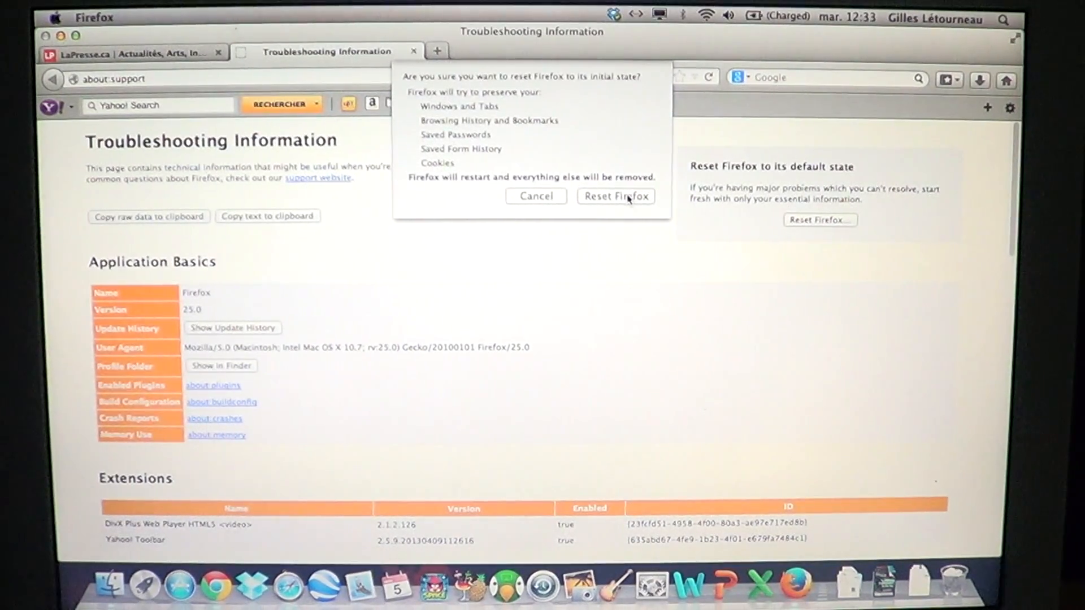
Step: Confirm the reset, finish the Import Wizard with Done, and relaunch Firefox
{"action": "left_click", "coordinate": [615, 196]}
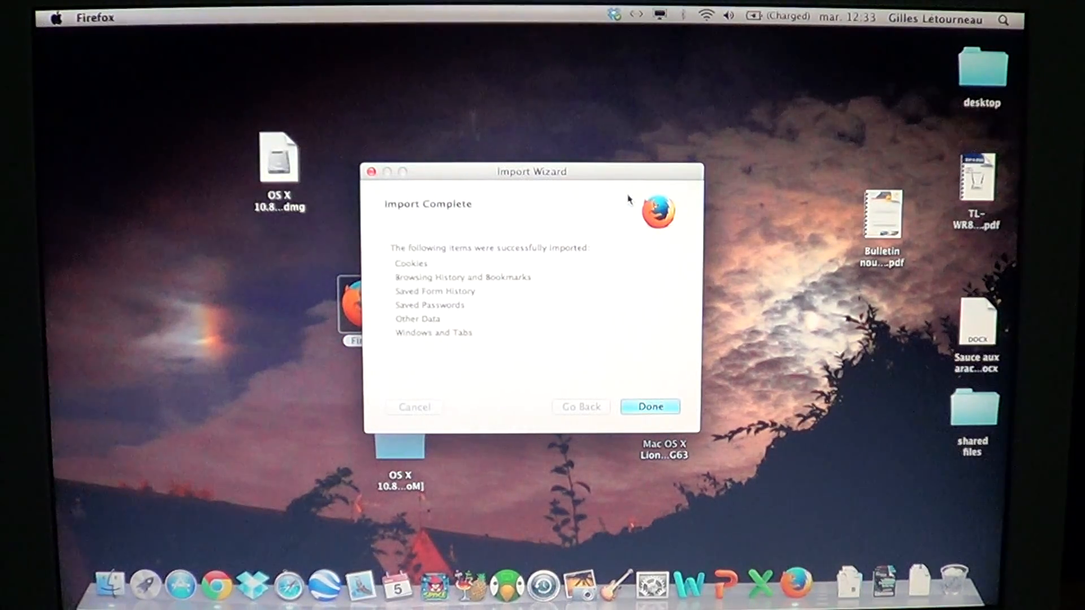
{"action": "mouse_move", "coordinate": [648, 355]}
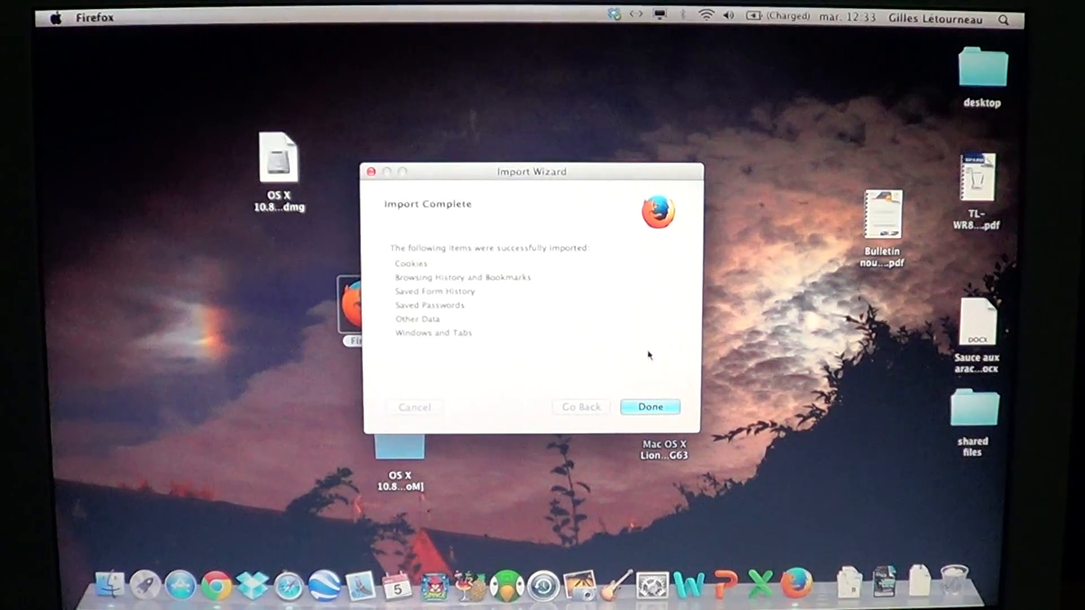
{"action": "left_click", "coordinate": [650, 406]}
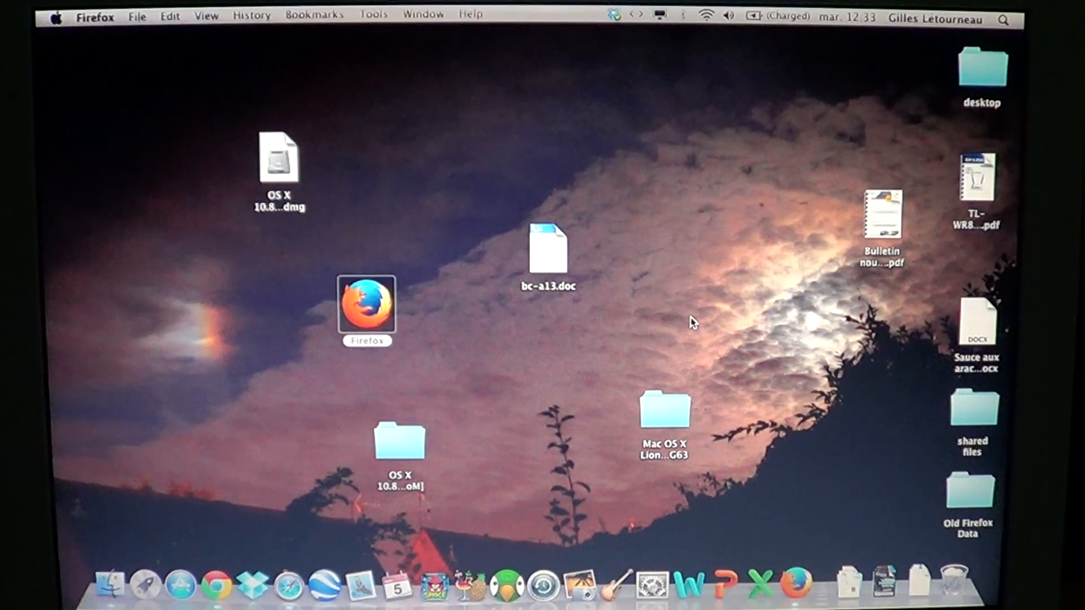
{"action": "double_click", "coordinate": [367, 308]}
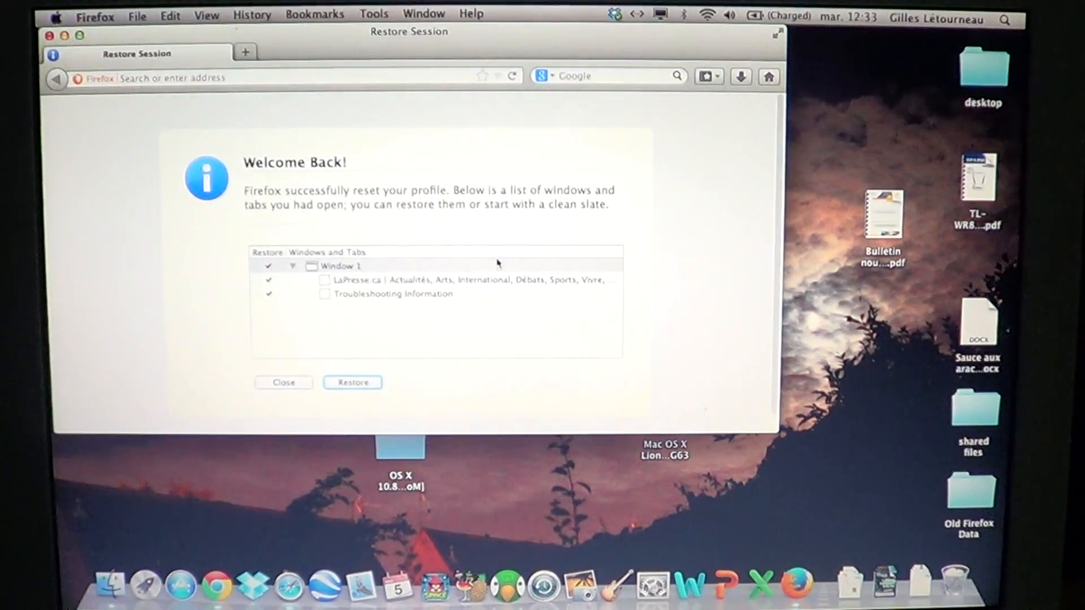
{"action": "mouse_move", "coordinate": [500, 339]}
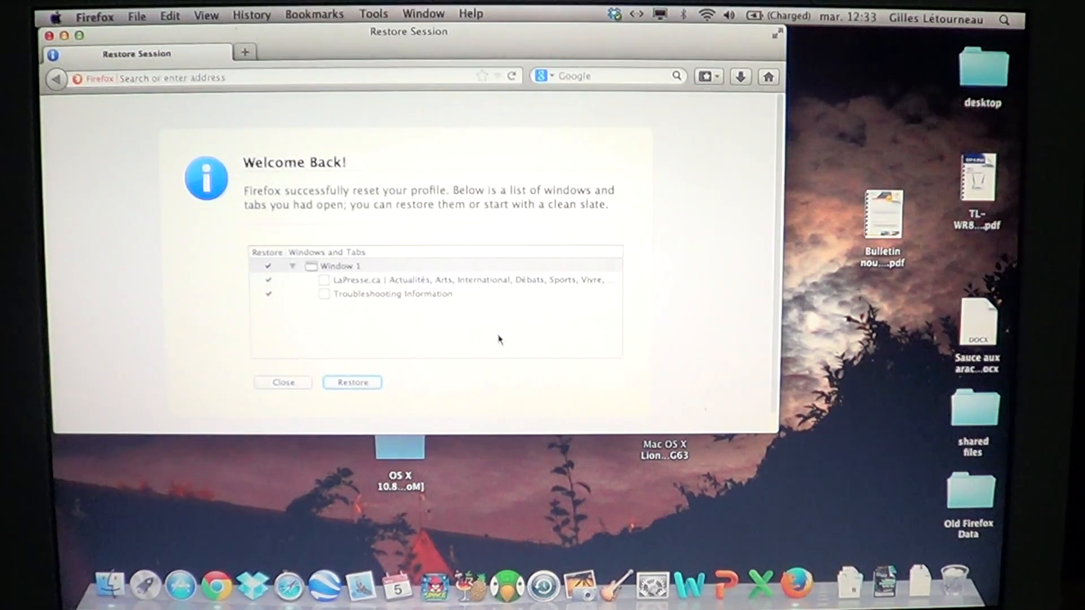
{"action": "mouse_move", "coordinate": [428, 361]}
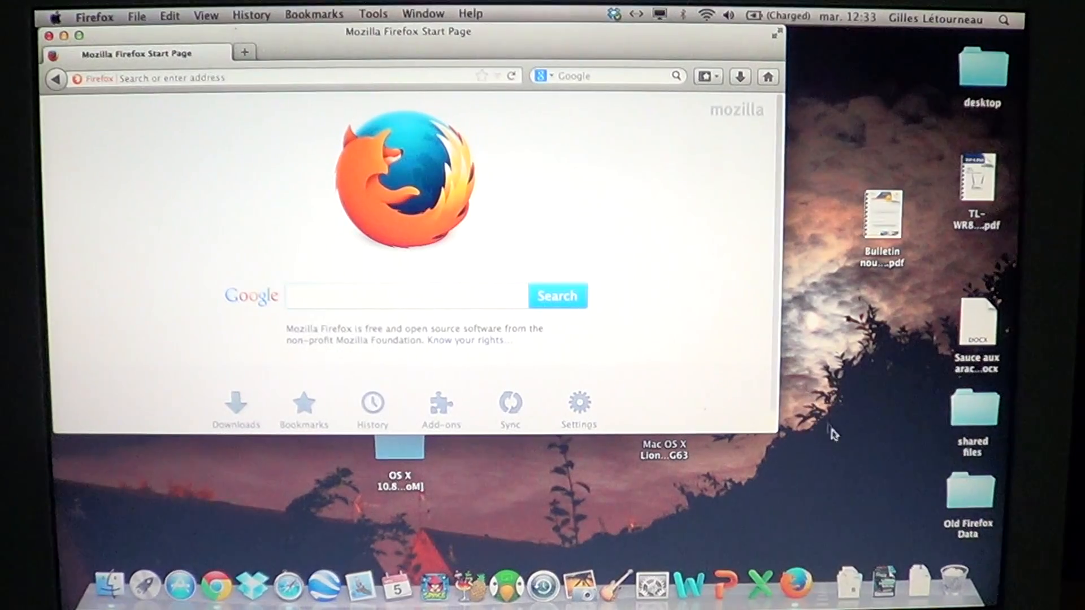
{"action": "mouse_move", "coordinate": [781, 441]}
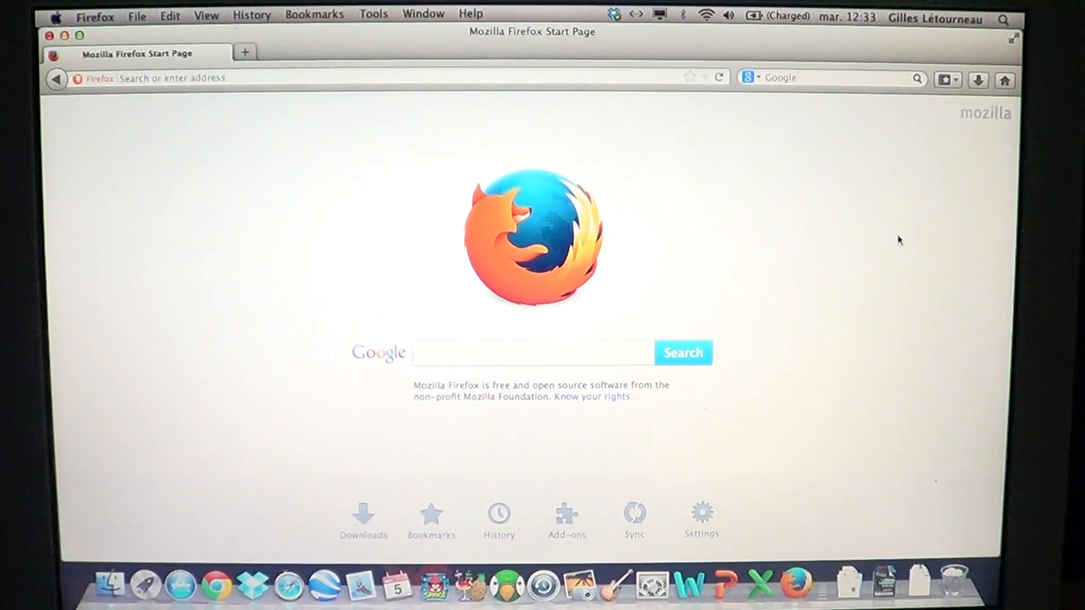
Step: Focus the Google search box on the reset Mozilla start page, ready for typing
{"action": "left_click", "coordinate": [533, 352]}
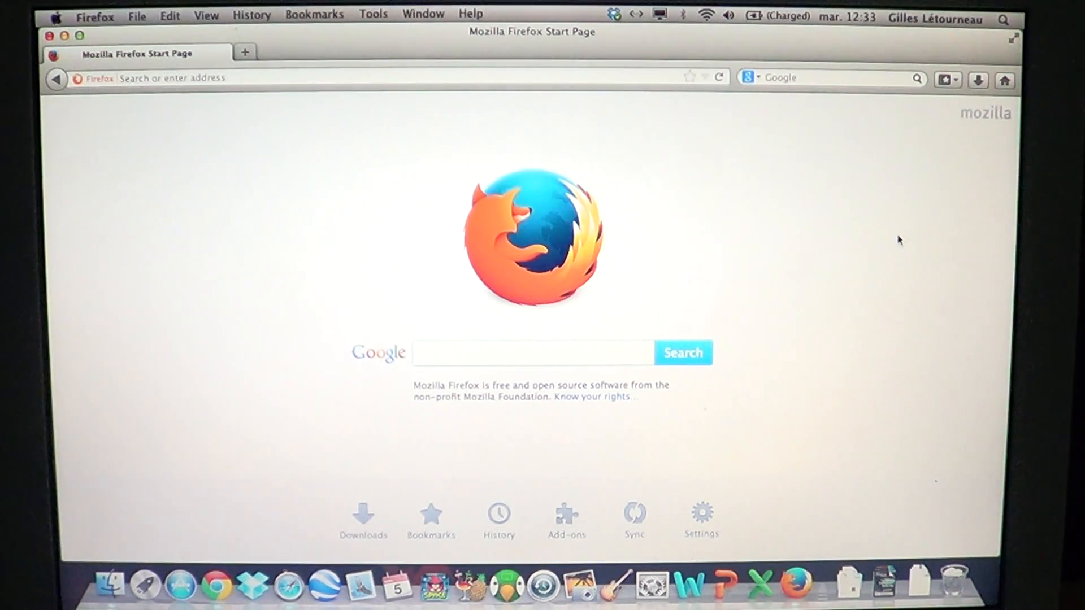
{"action": "left_click", "coordinate": [533, 353]}
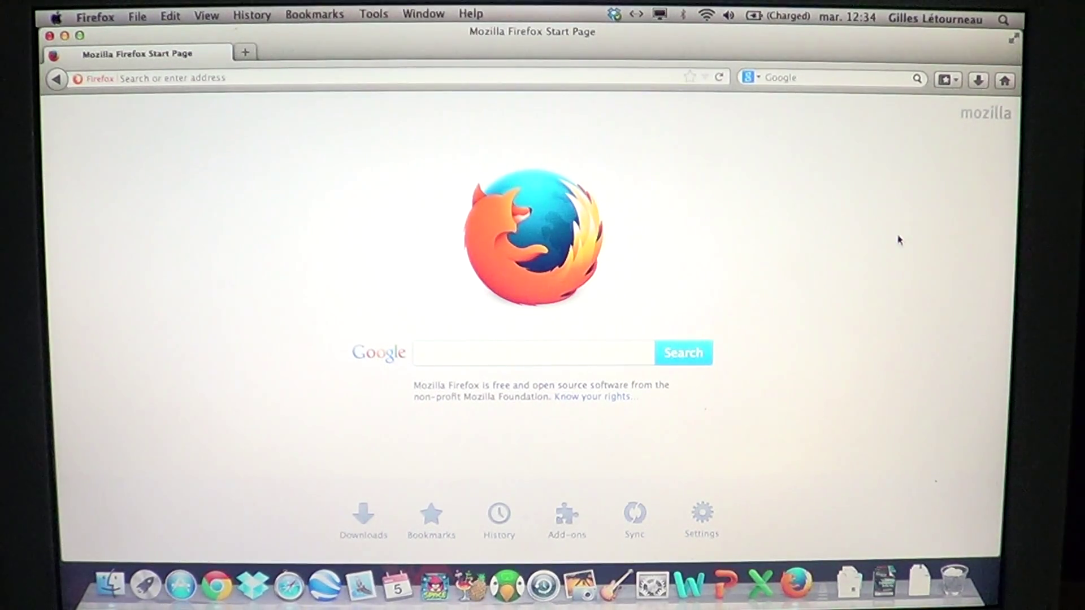
{"action": "left_click", "coordinate": [530, 352]}
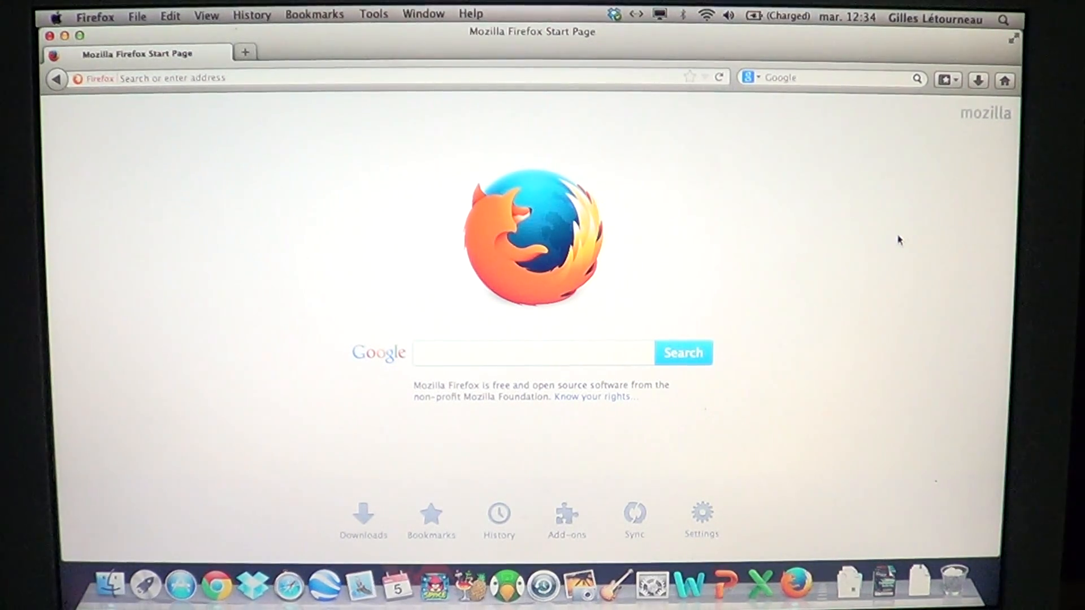
{"action": "left_click", "coordinate": [530, 353]}
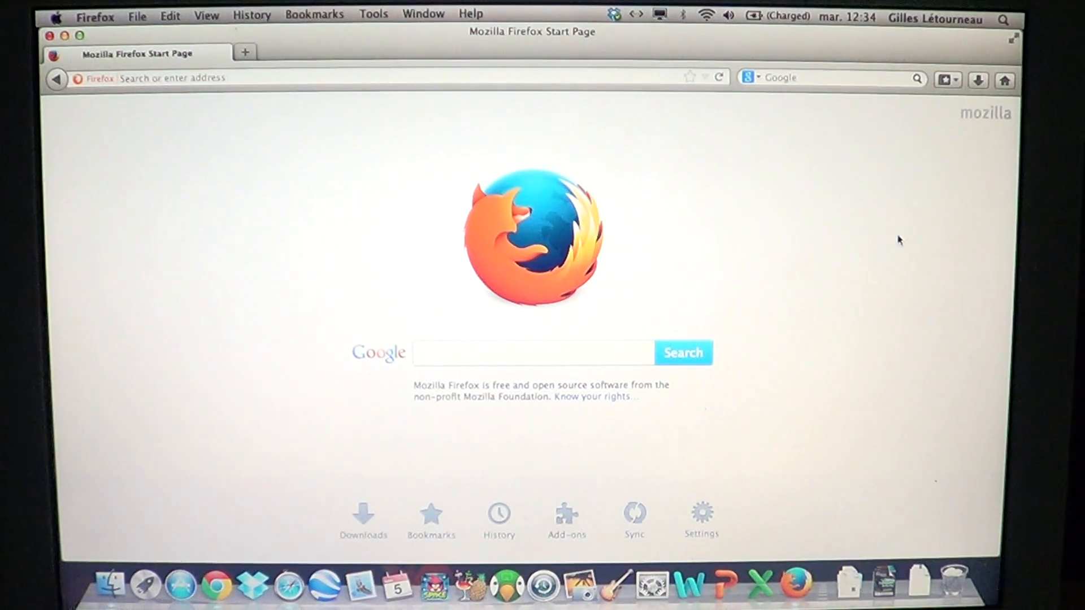
{"action": "left_click", "coordinate": [529, 352]}
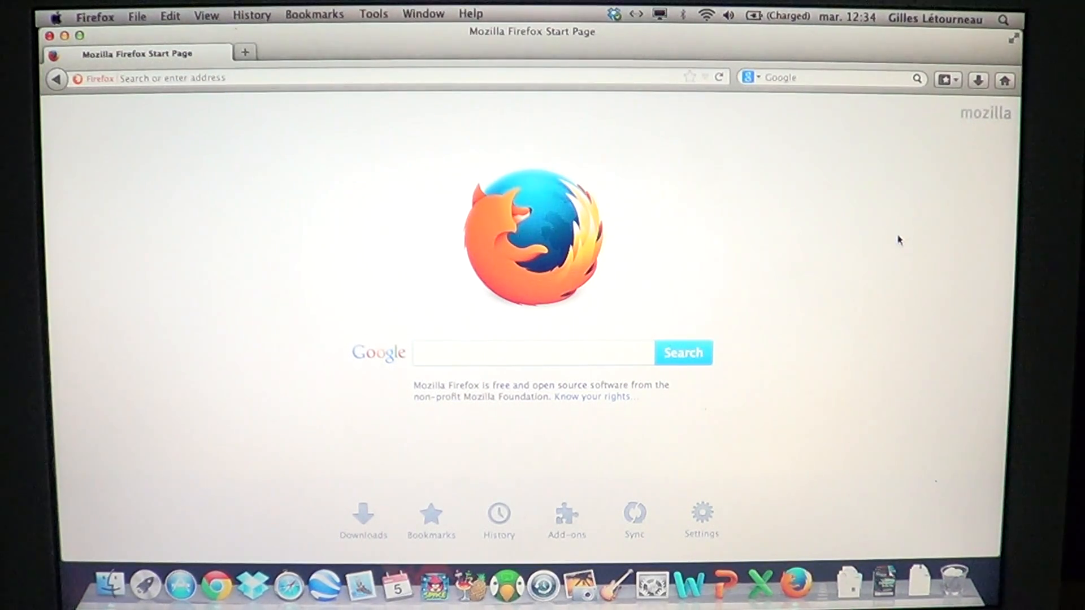
{"action": "left_click", "coordinate": [533, 353]}
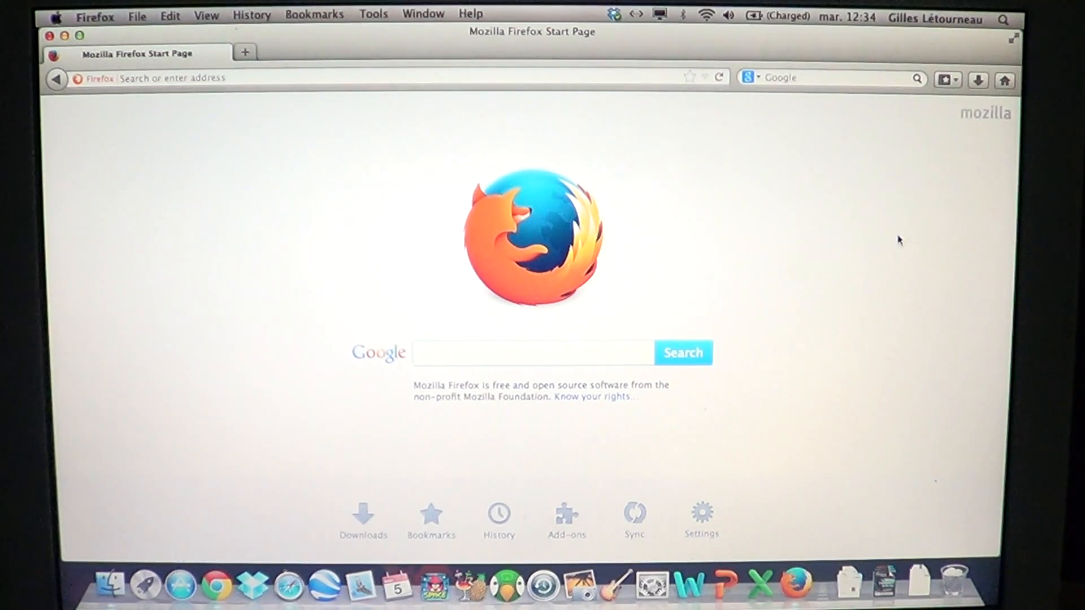
{"action": "left_click", "coordinate": [529, 353]}
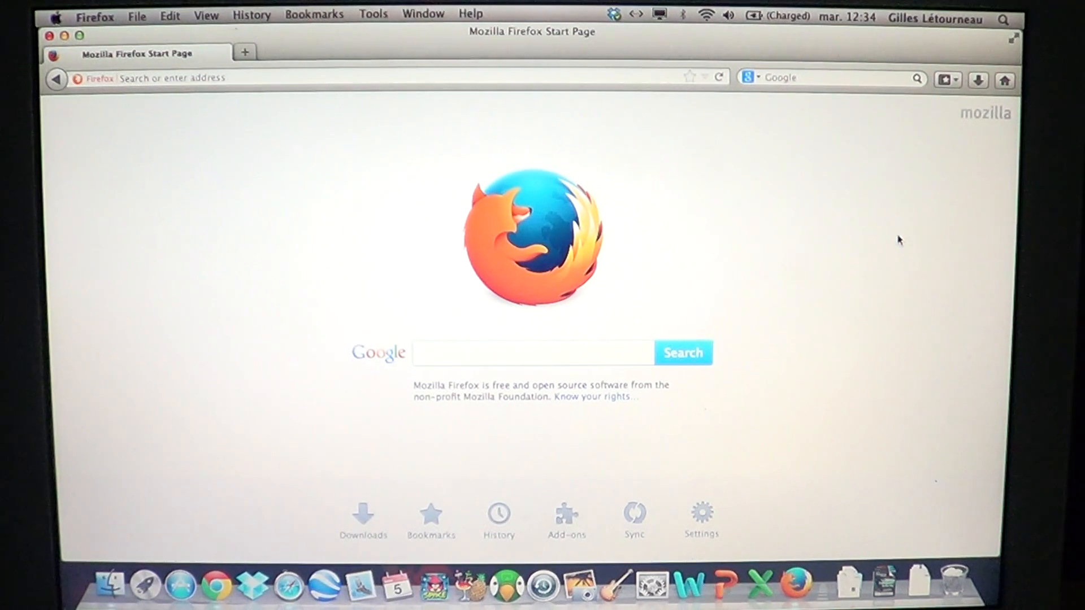
{"action": "left_click", "coordinate": [533, 353]}
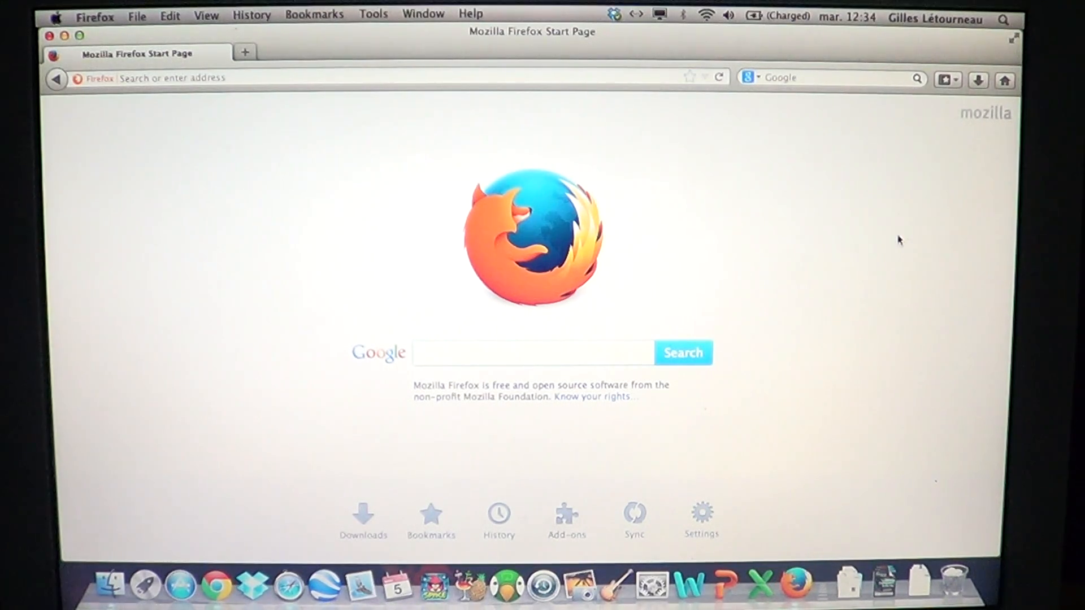
{"action": "left_click", "coordinate": [533, 352]}
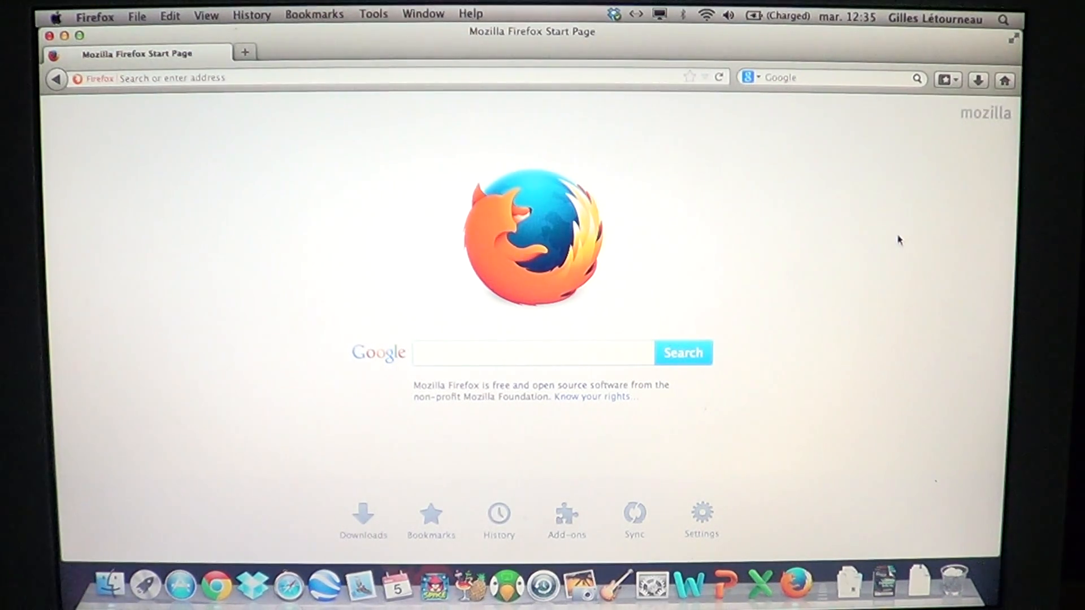
{"action": "left_click", "coordinate": [533, 353]}
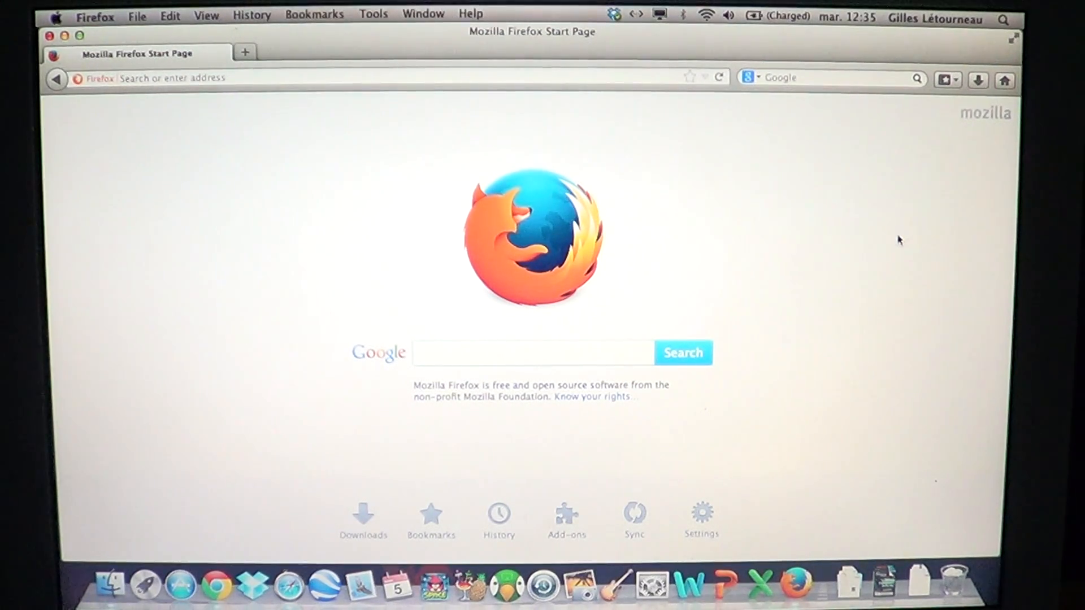
{"action": "left_click", "coordinate": [530, 353]}
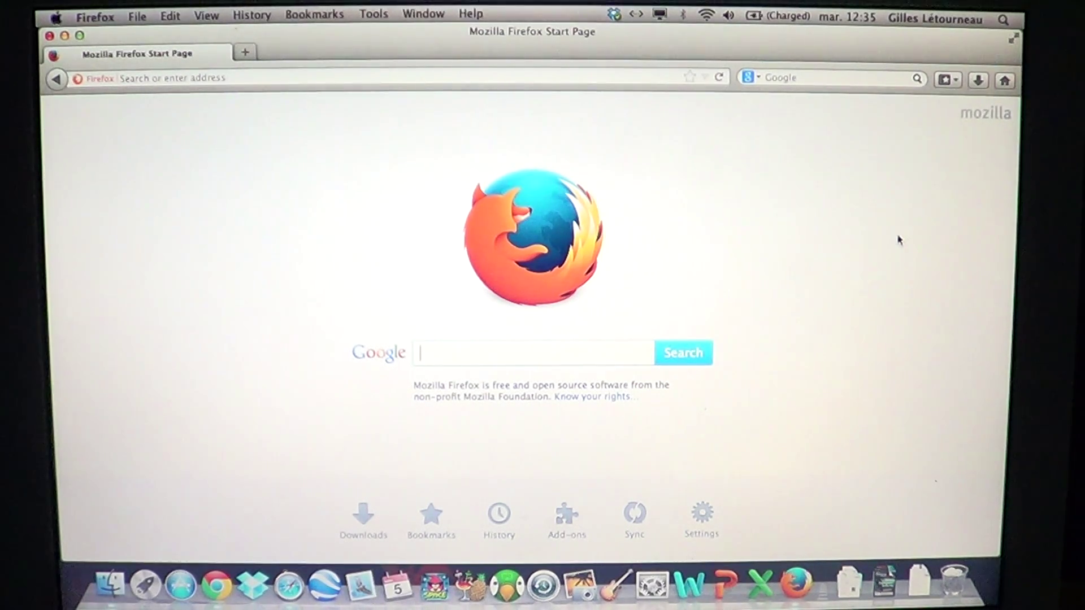